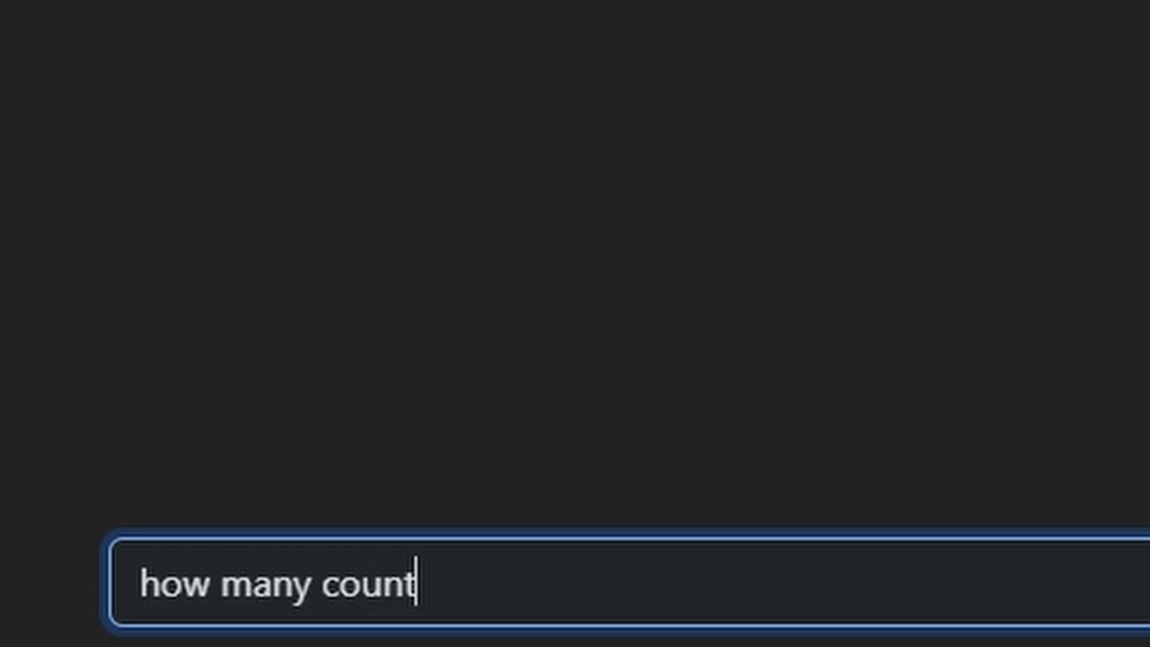
{"action": "type", "text": "ries in the wo"}
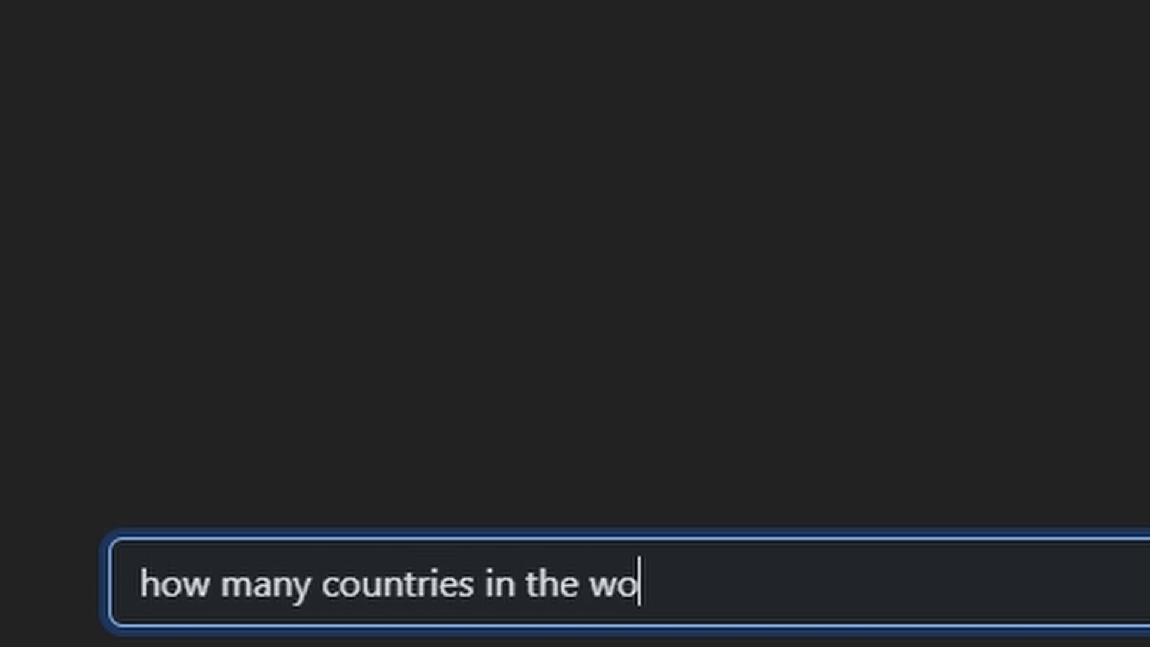
{"action": "type", "text": "rld?"}
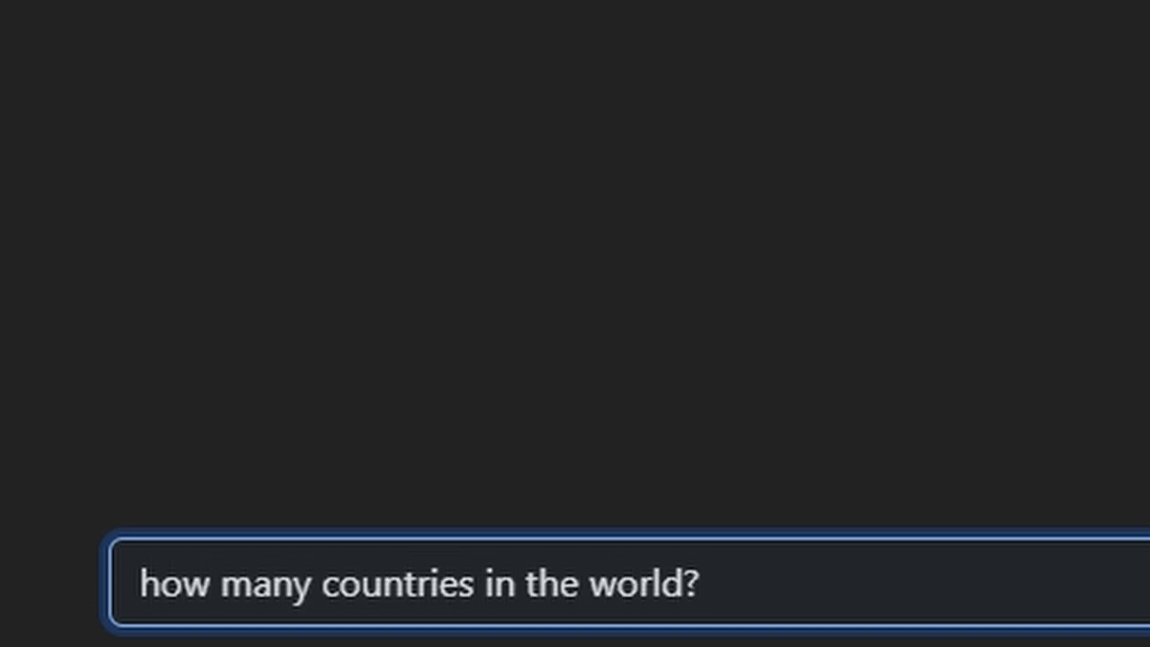